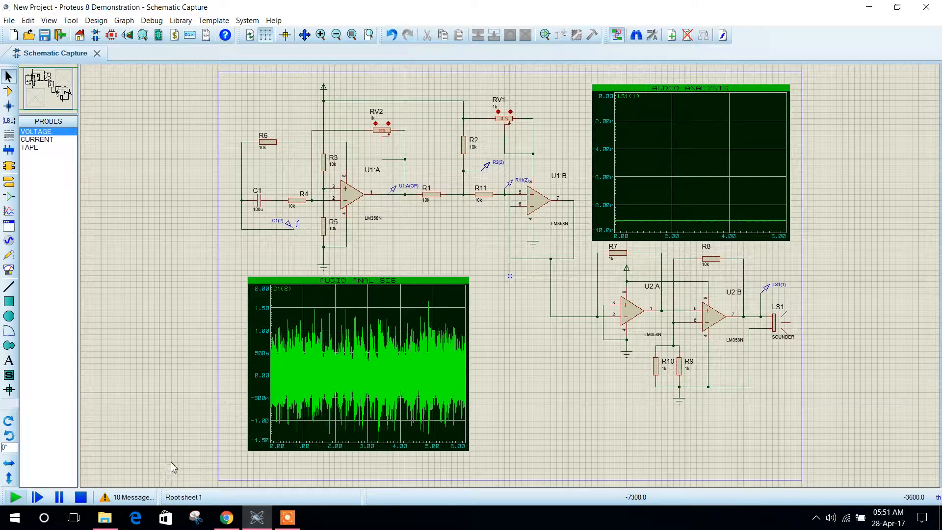
# Start the simulation so the U1A, R2 and R11 voltage probes show live readings
pyautogui.click(15, 497)
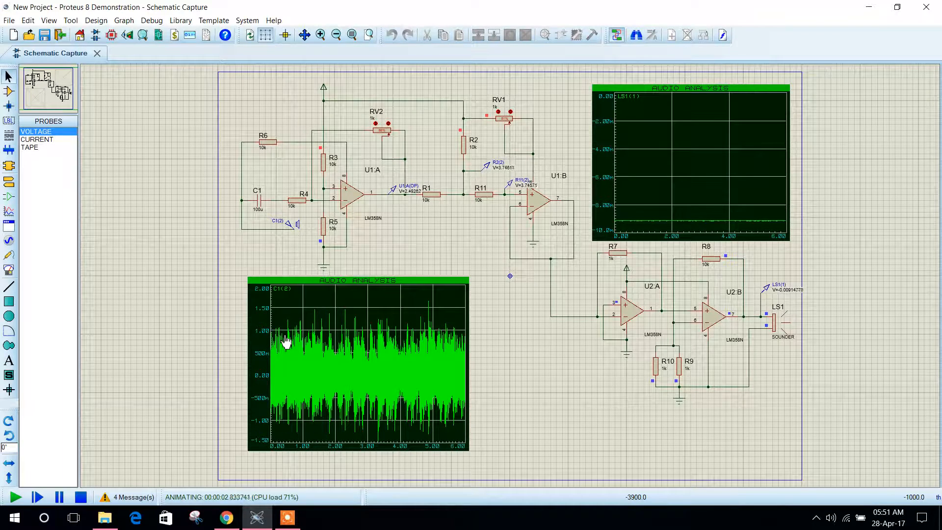
pyautogui.moveTo(406, 454)
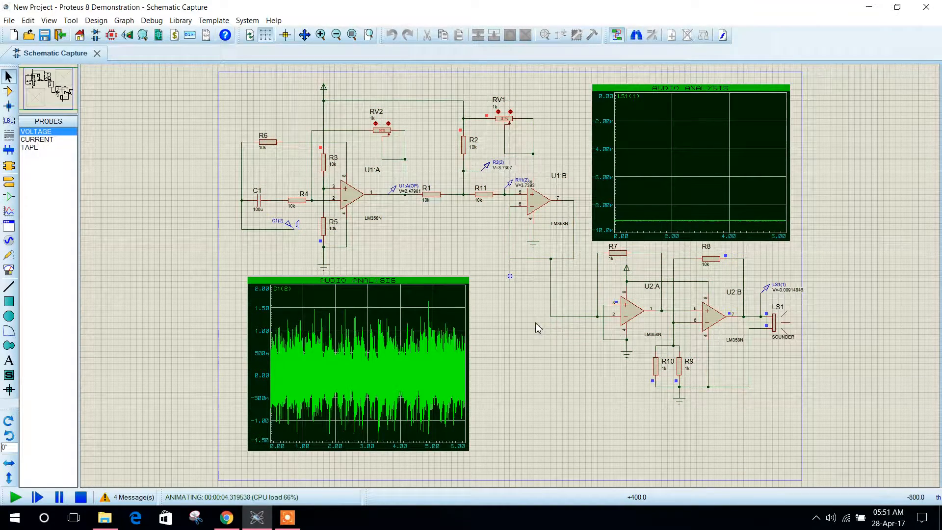
# Stop the running simulation, ending the debug session and clearing the probe readings
pyautogui.click(550, 317)
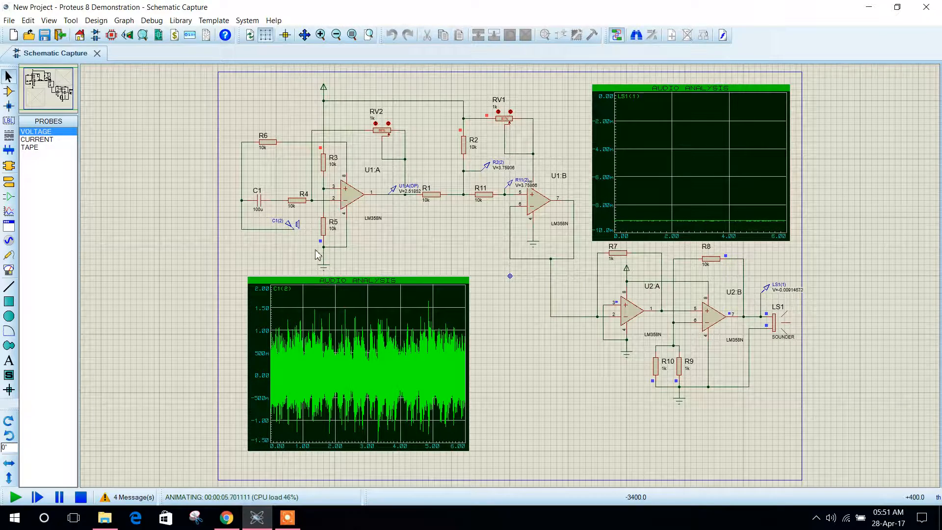
pyautogui.click(80, 497)
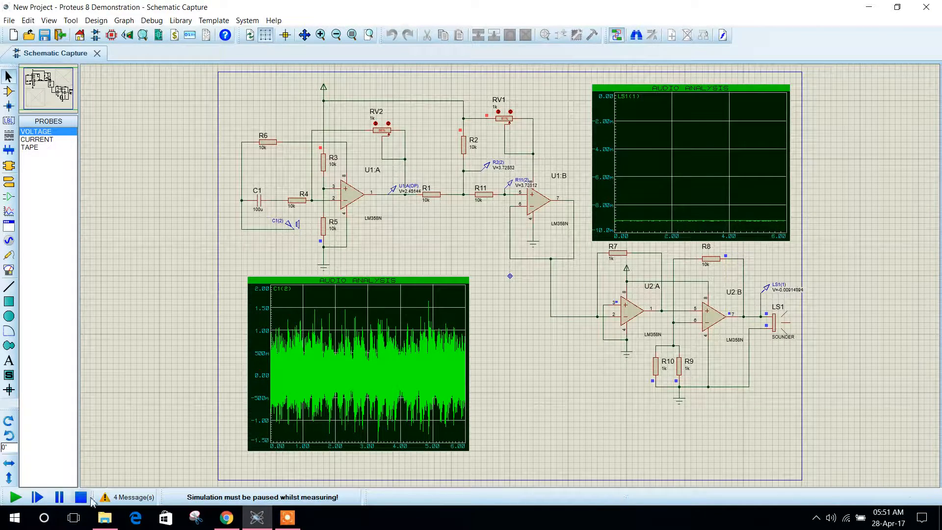
pyautogui.click(80, 497)
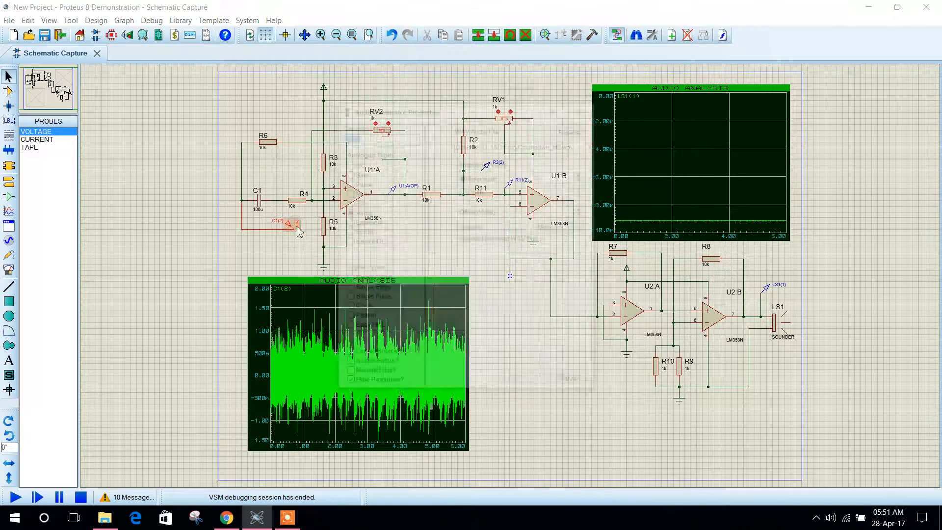
pyautogui.doubleClick(293, 225)
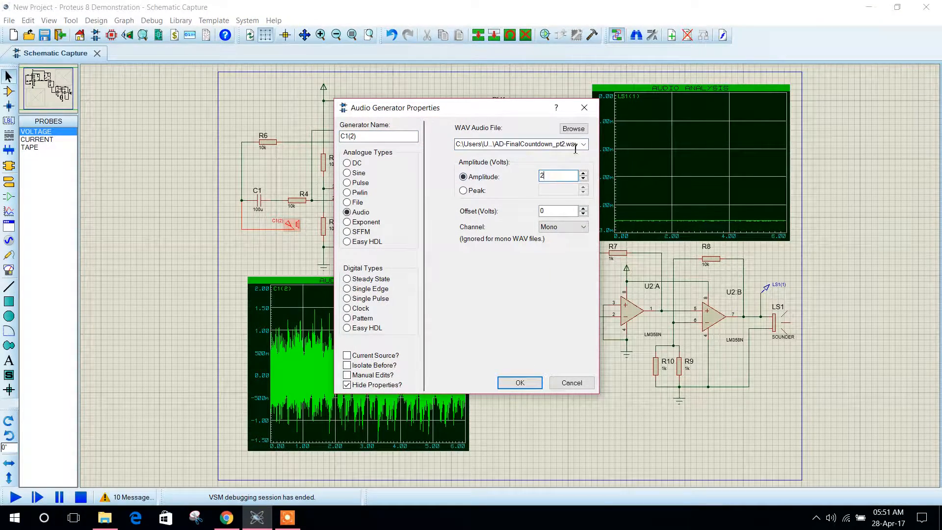
pyautogui.click(519, 383)
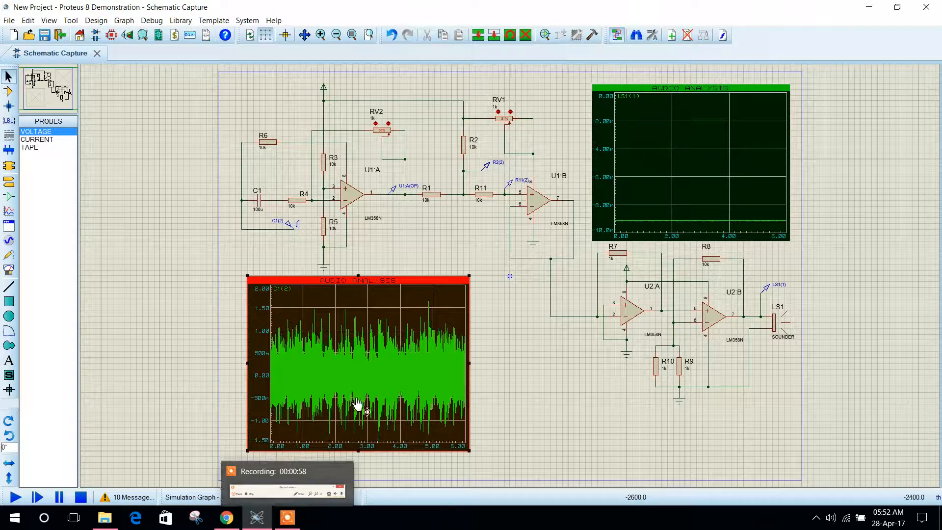
# Request Play Audio on the upper LS1 AUDIO ANALYSIS graph, which still shows no trace
pyautogui.rightClick(643, 168)
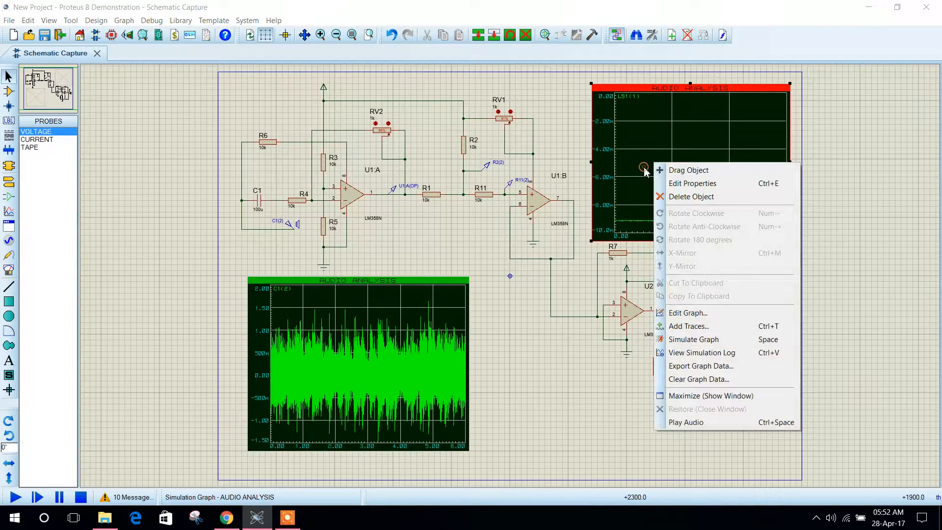
pyautogui.moveTo(694, 427)
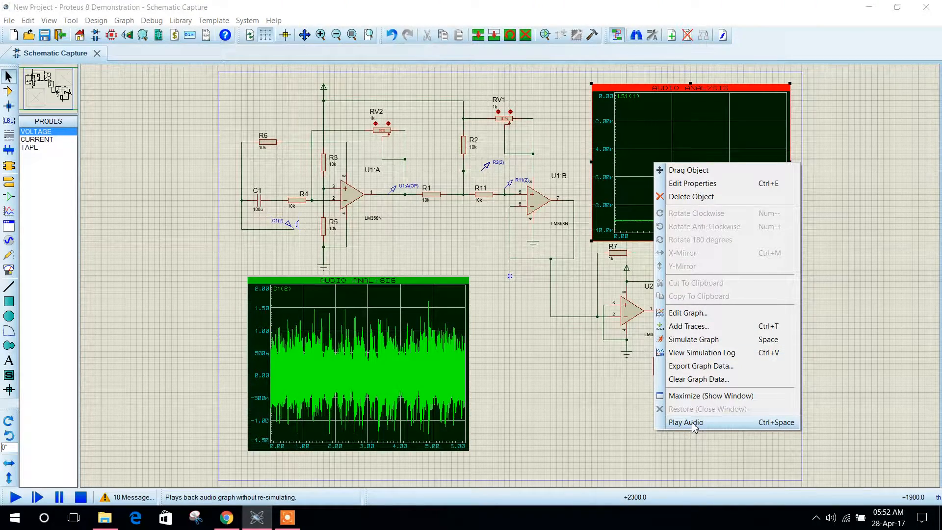
pyautogui.click(686, 422)
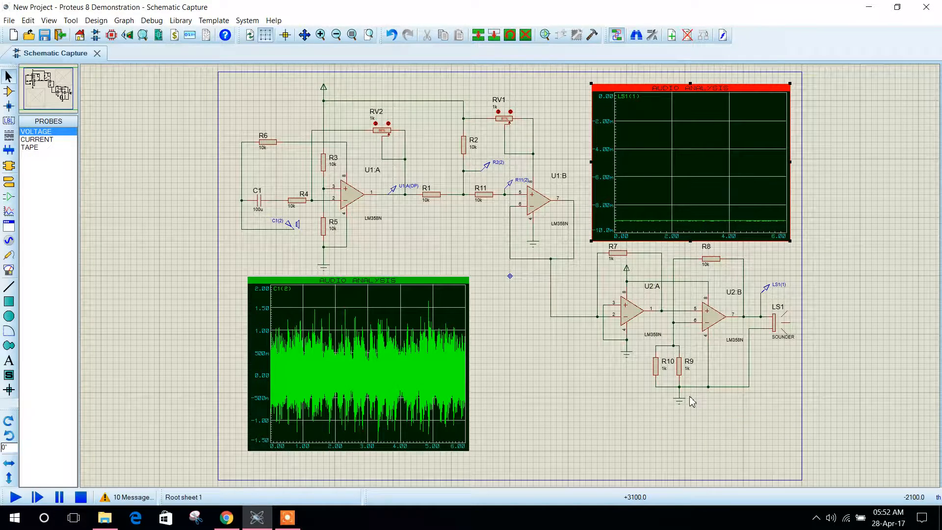
pyautogui.moveTo(694, 385)
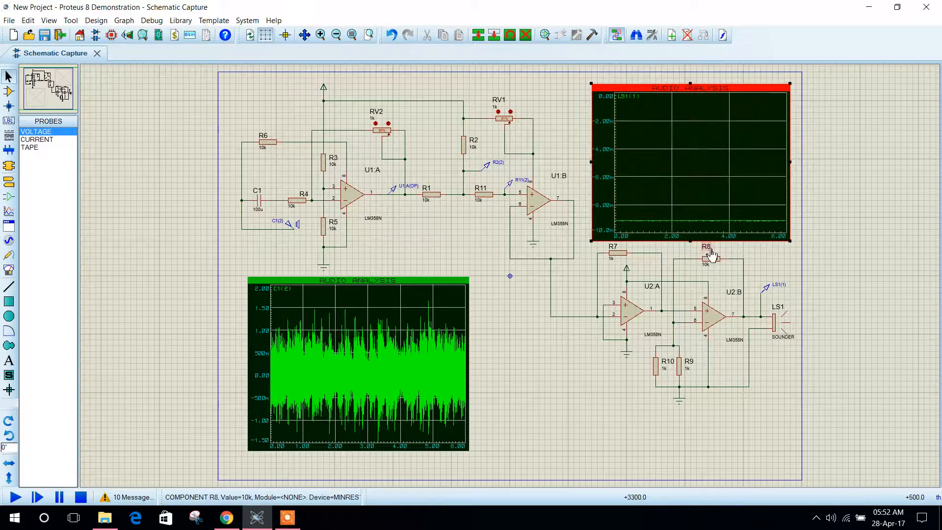
pyautogui.moveTo(779, 255)
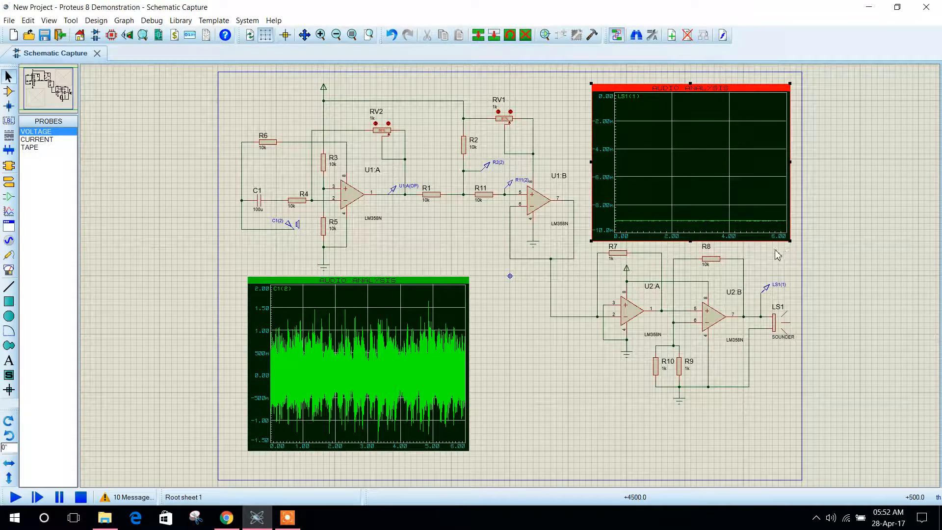
pyautogui.moveTo(301, 173)
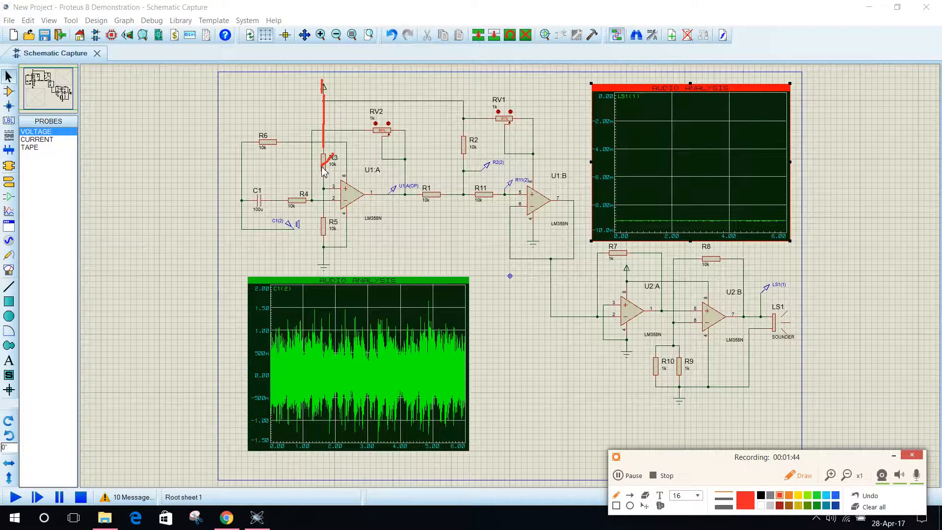
pyautogui.moveTo(326, 192)
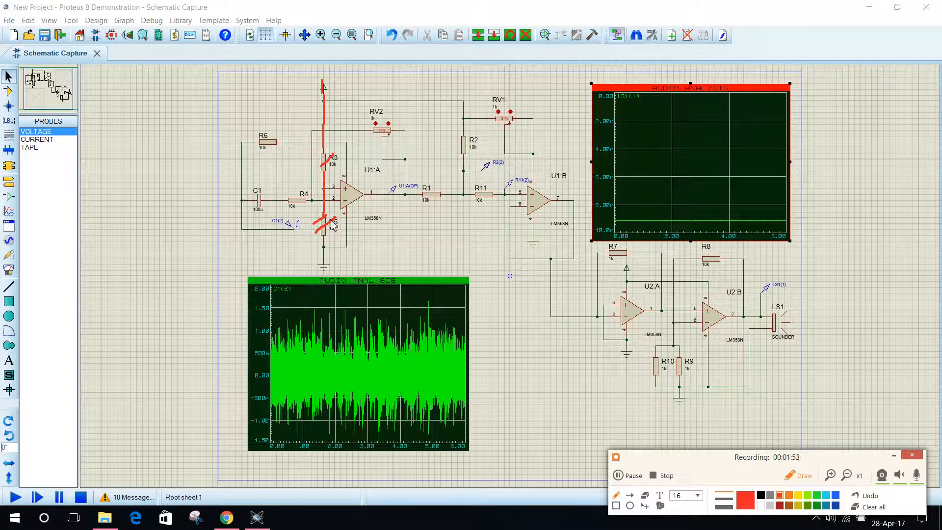
pyautogui.moveTo(325, 259)
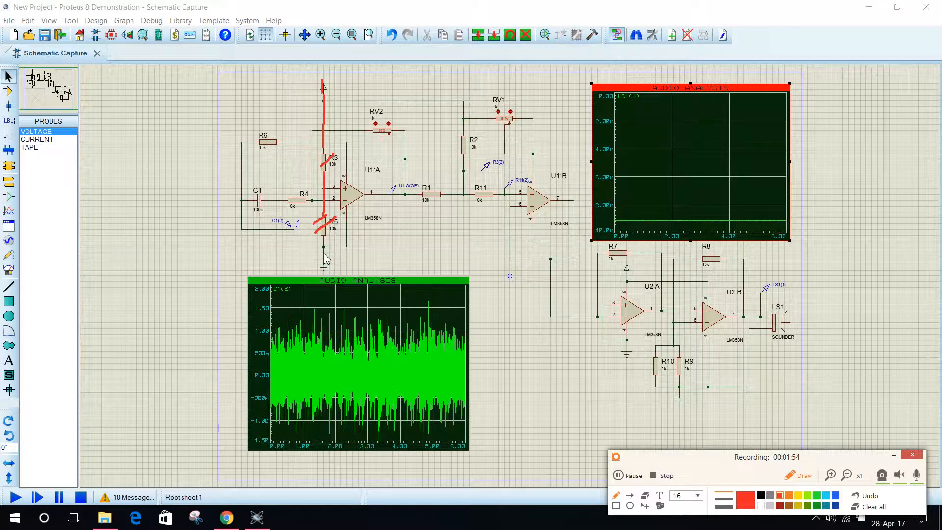
pyautogui.moveTo(355, 219)
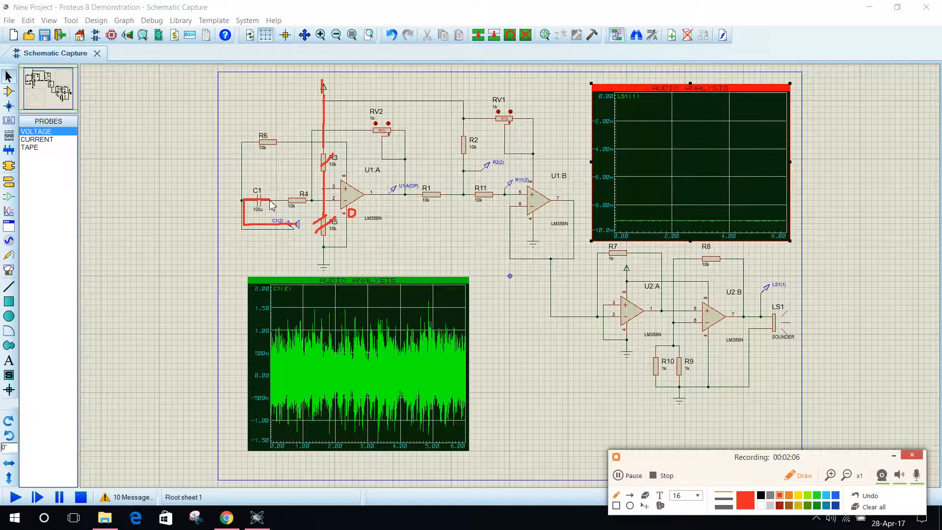
pyautogui.moveTo(287, 207)
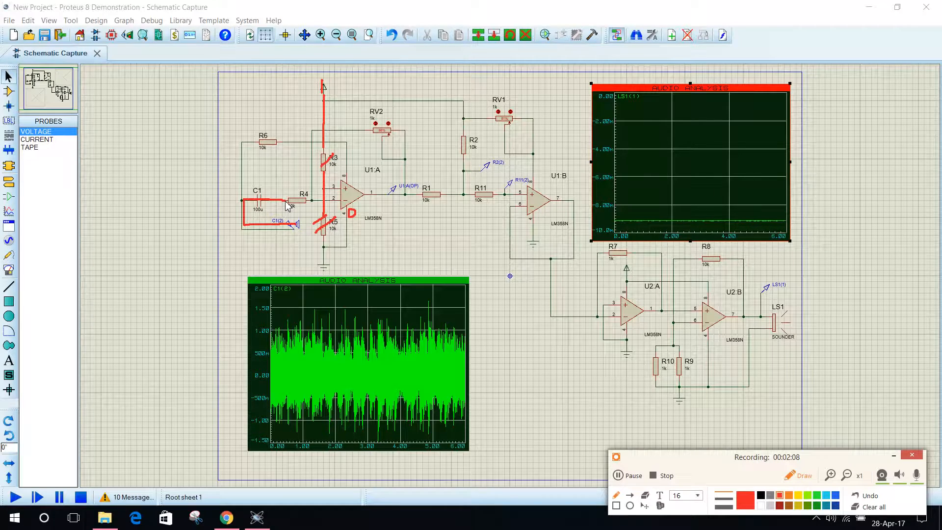
pyautogui.moveTo(269, 203)
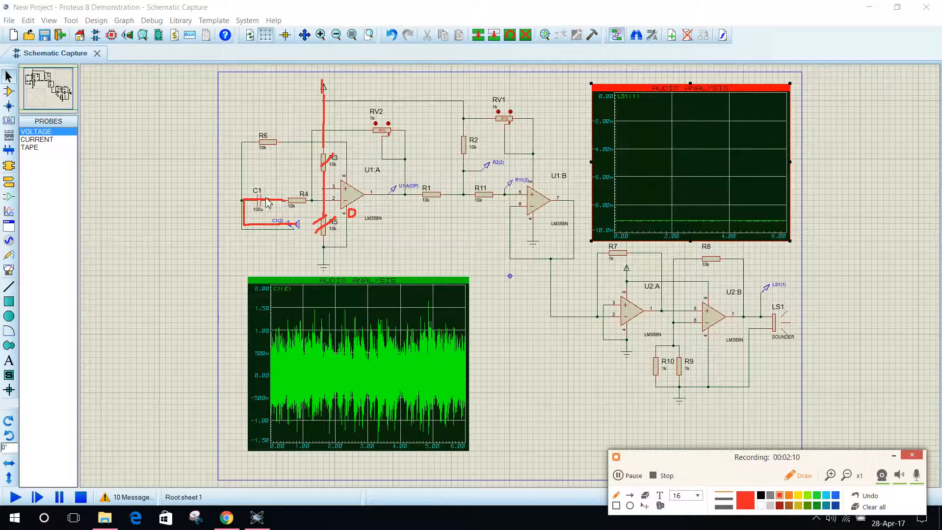
pyautogui.moveTo(290, 207)
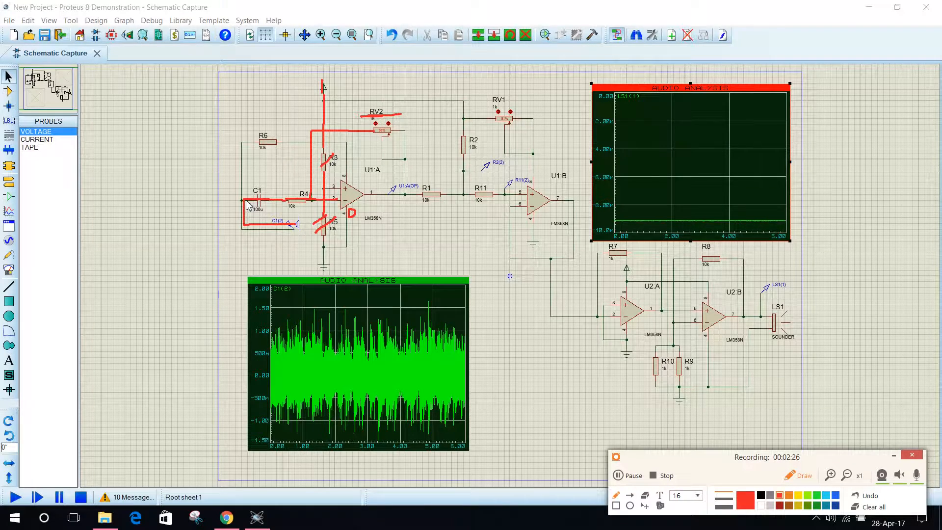
pyautogui.moveTo(283, 191)
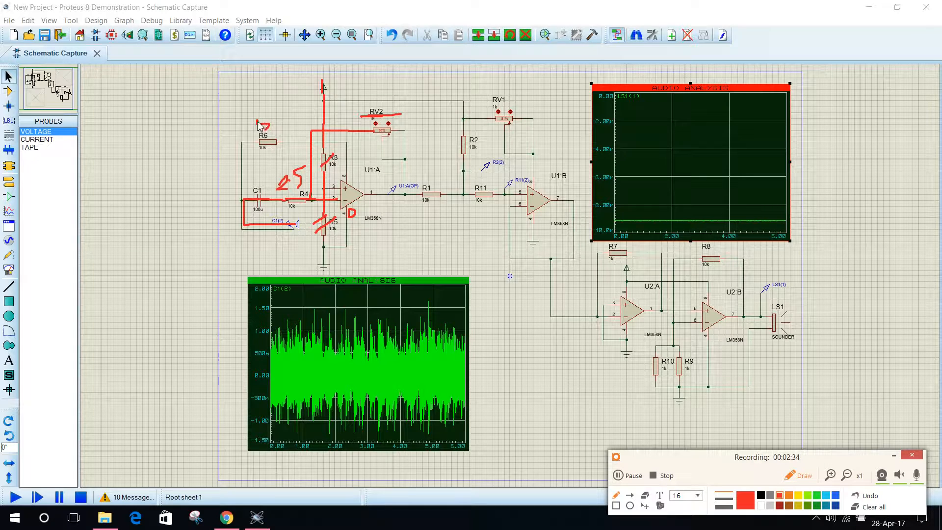
# Draw a red line tracing the R6 feedback path, then restart the simulation
pyautogui.moveTo(255, 126); pyautogui.dragTo(273, 117)
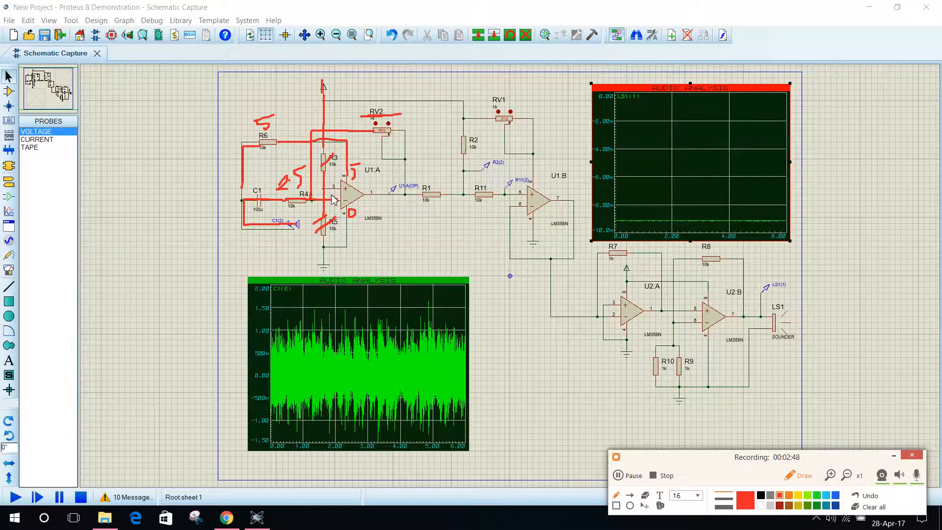
pyautogui.moveTo(406, 203)
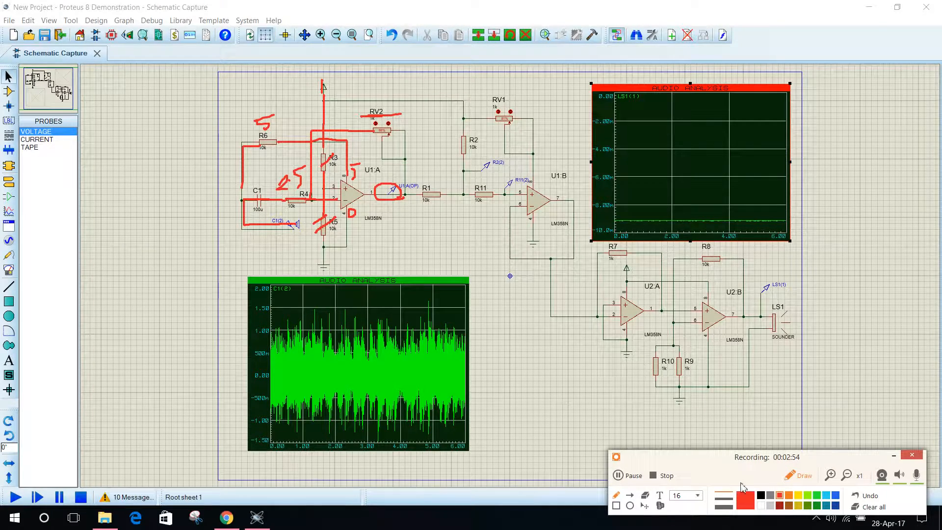
pyautogui.click(15, 497)
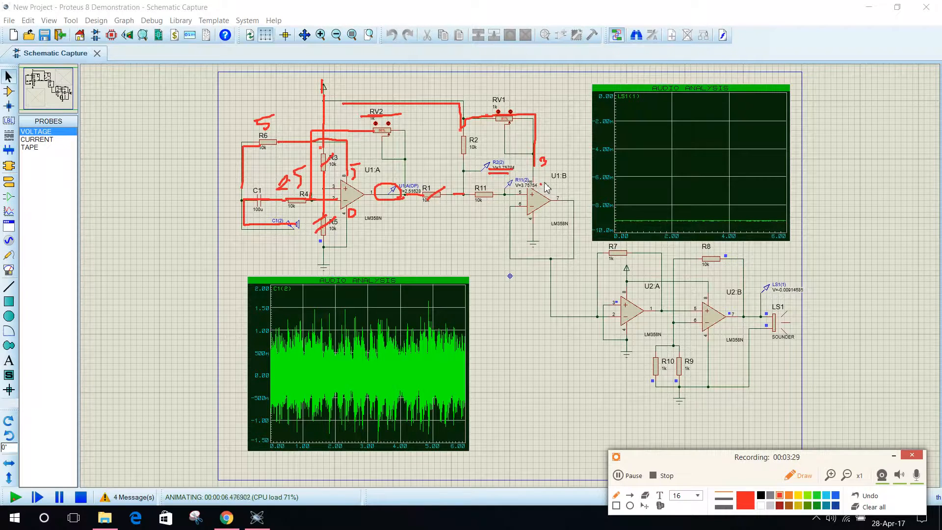
pyautogui.moveTo(545, 231)
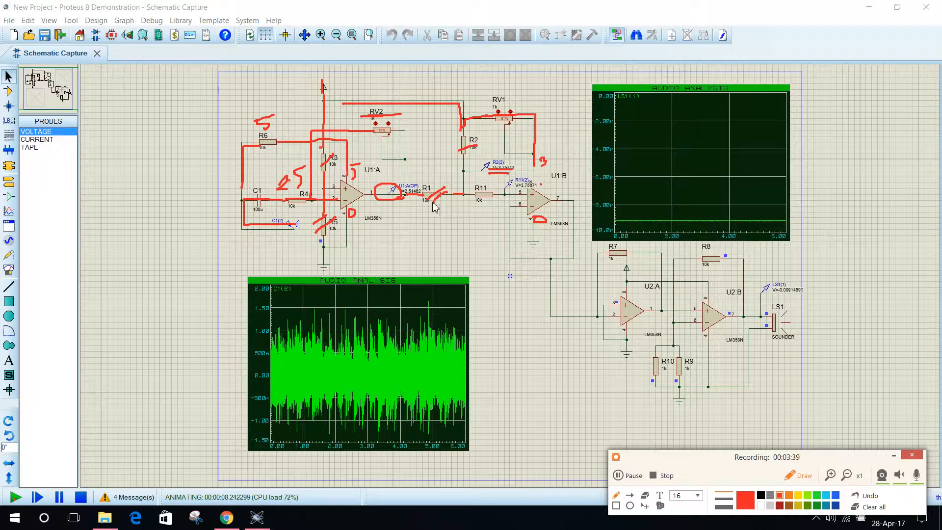
pyautogui.moveTo(468, 197)
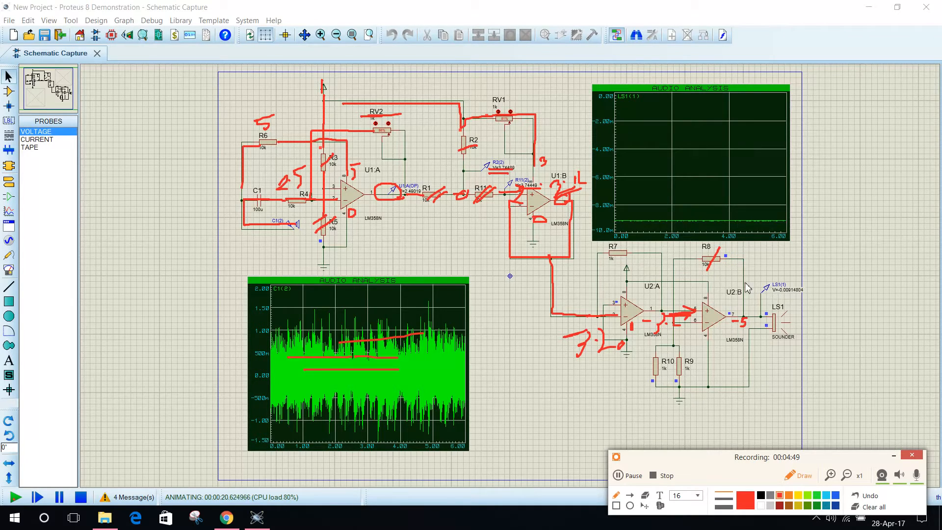
pyautogui.moveTo(771, 299)
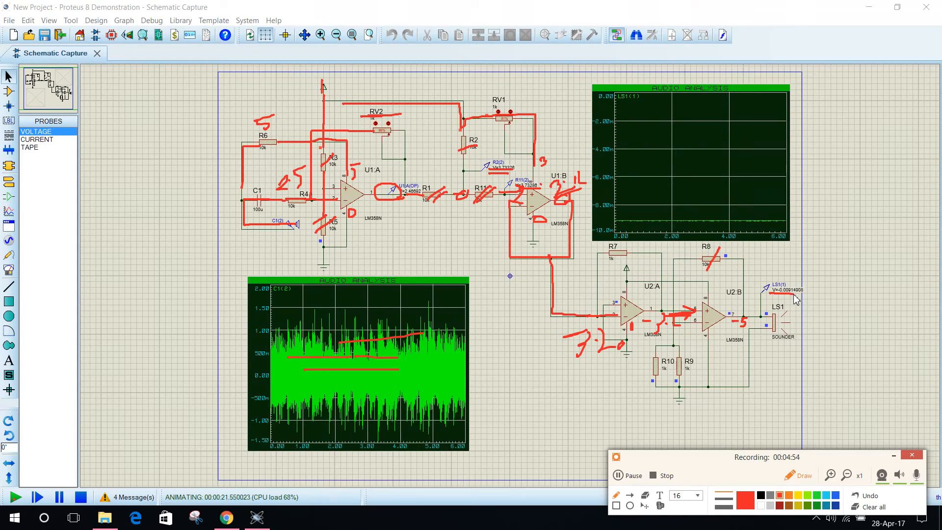
pyautogui.moveTo(733, 268)
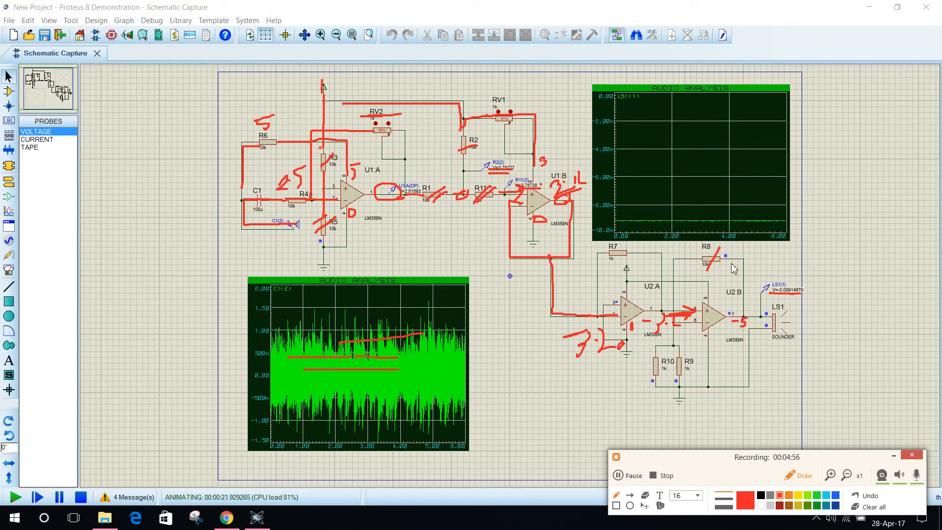